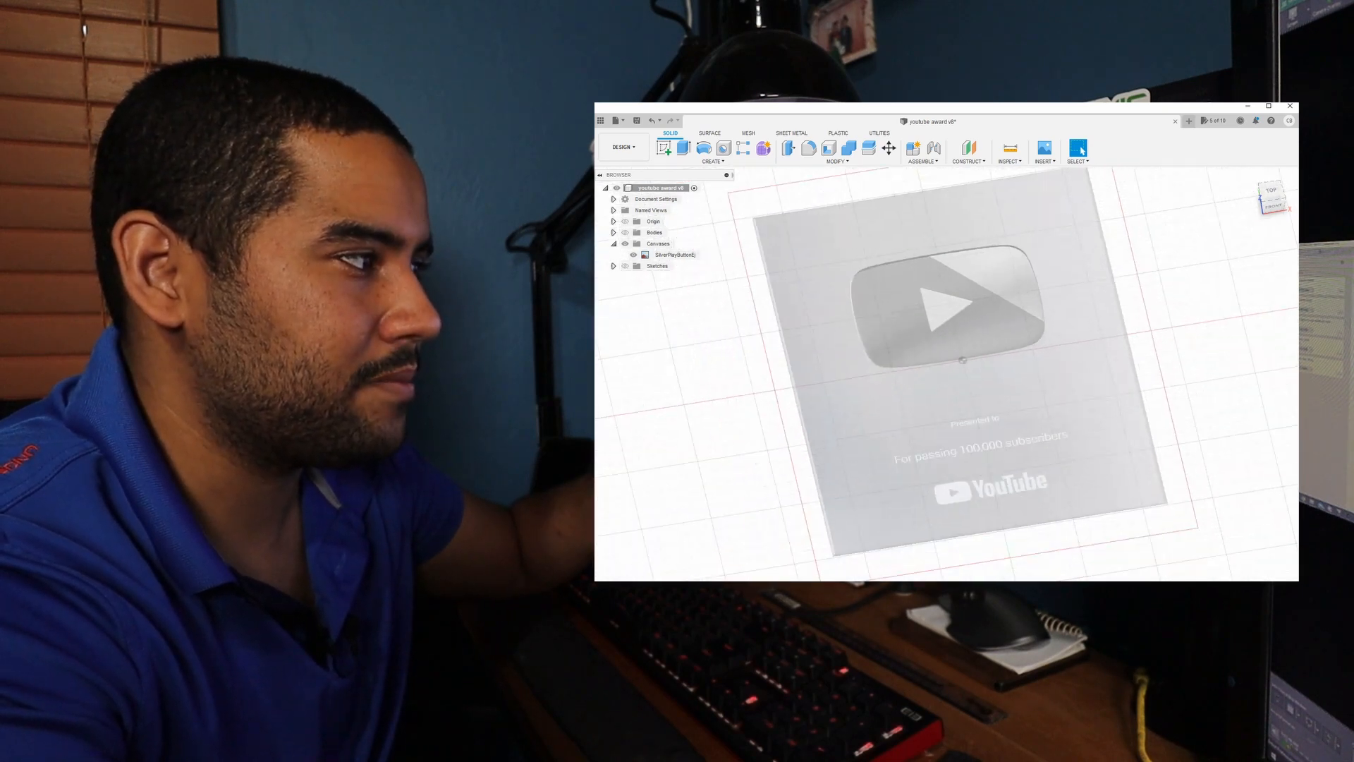
Turn off visibility of the Silver Play Button canvas image, leaving only the grid.
{"action": "left_click", "coordinate": [633, 254]}
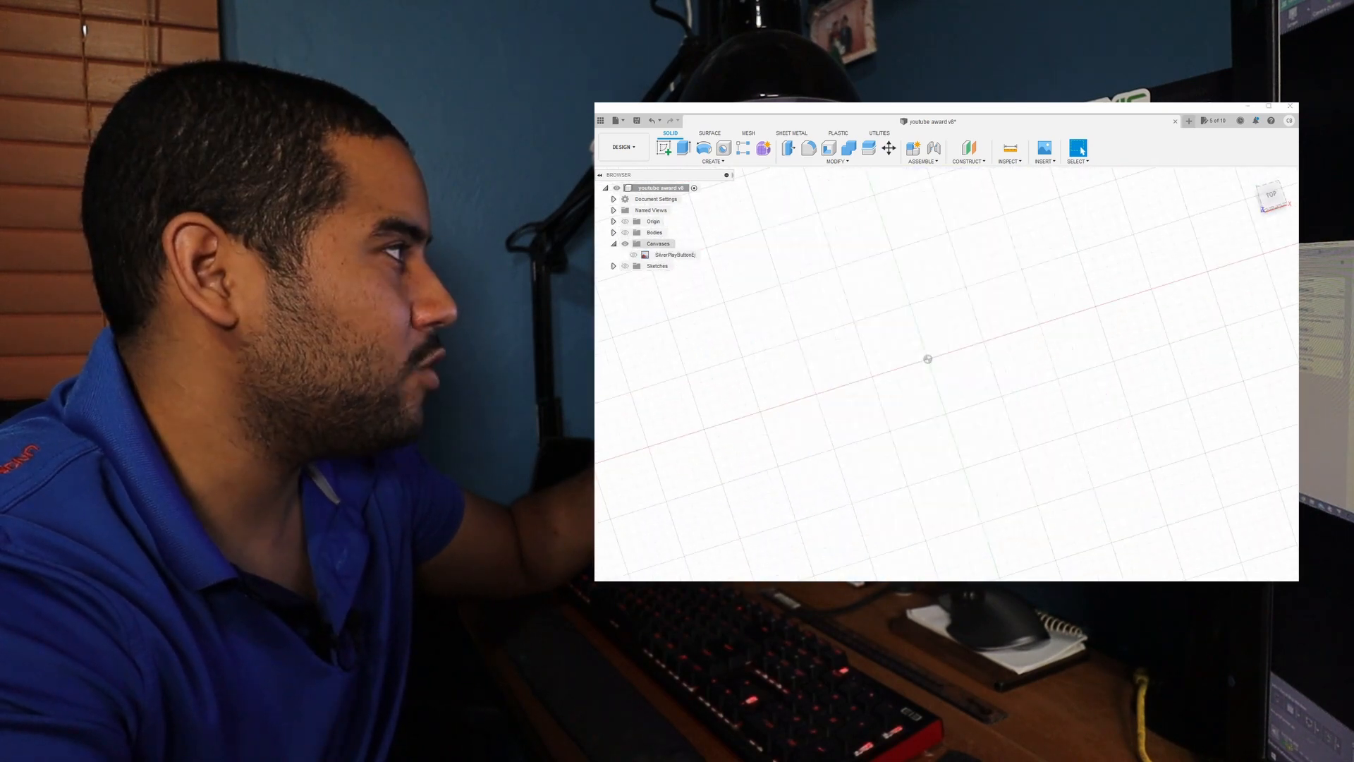